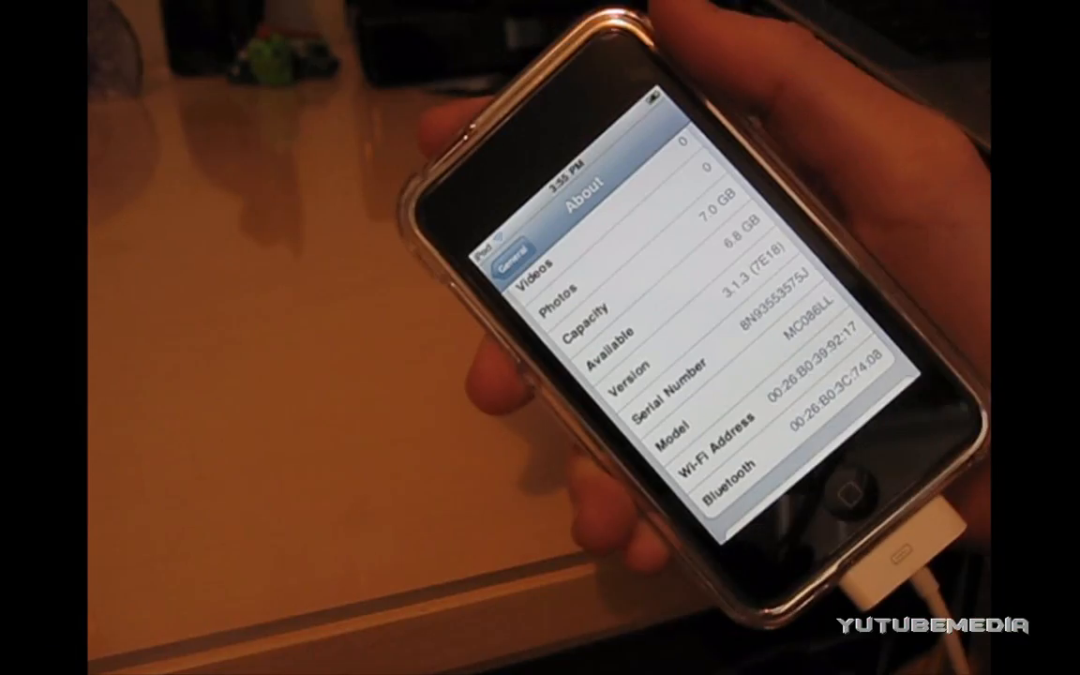
Step: Read firmware version 3.1.3 on the About screen and return to General settings
click(851, 487)
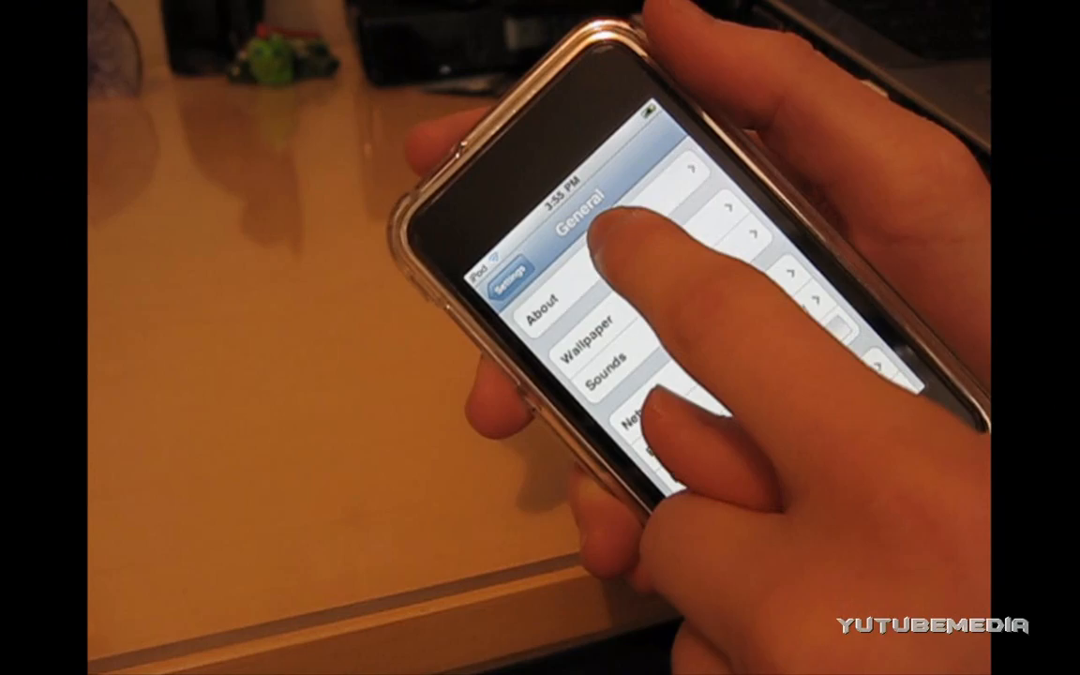
click(548, 315)
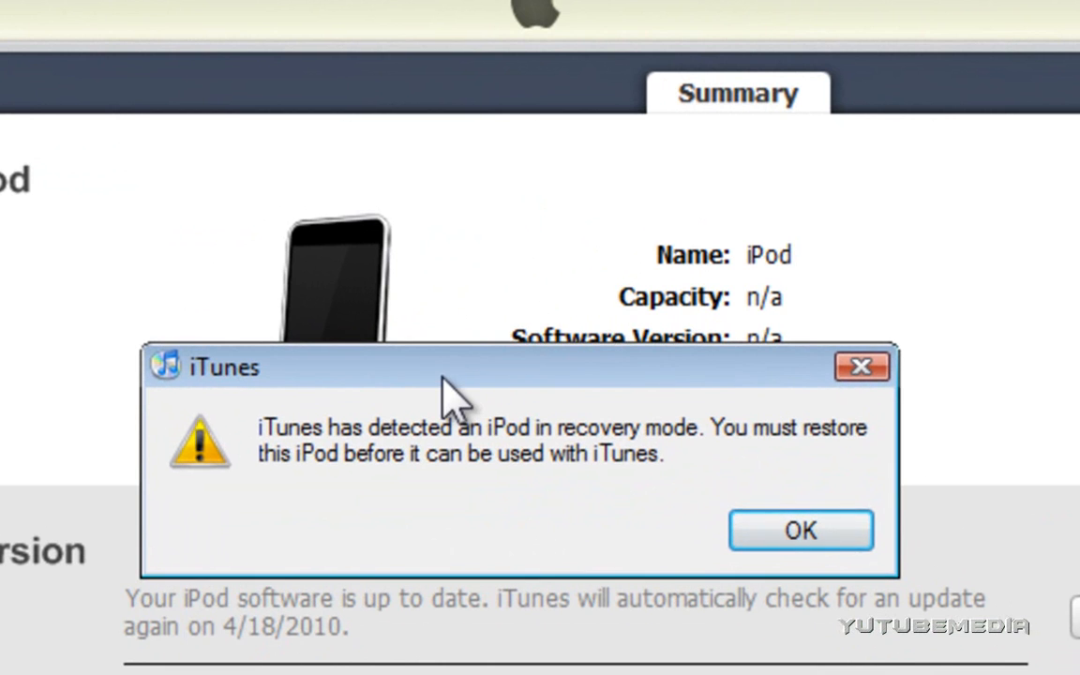
mouse_move(666, 478)
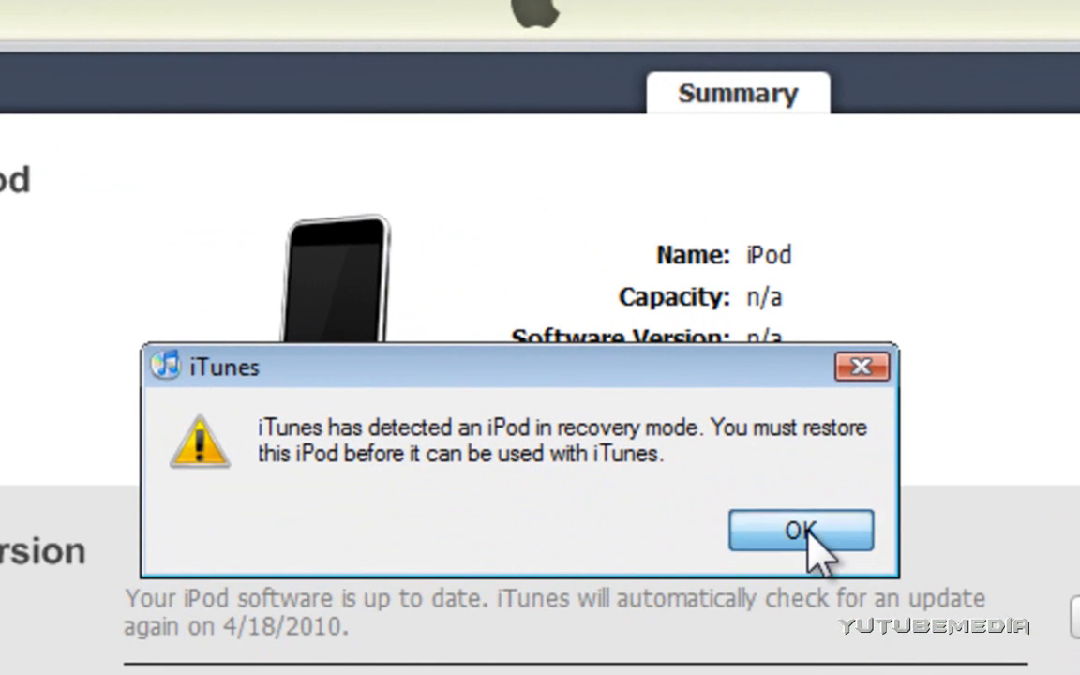
Step: Dismiss the iTunes alert that the iPod in recovery mode must be restored
click(801, 530)
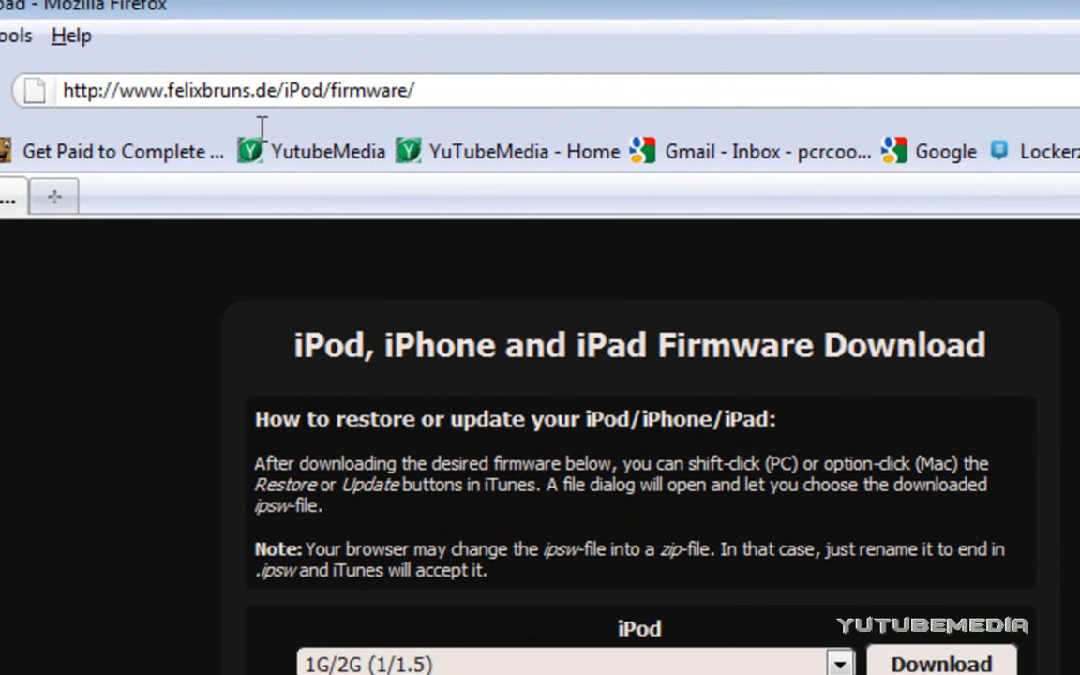
Step: Choose iPod touch 2G (3.1.2/7D11) firmware on felixbruns.de and start its download
scroll(down, 3)
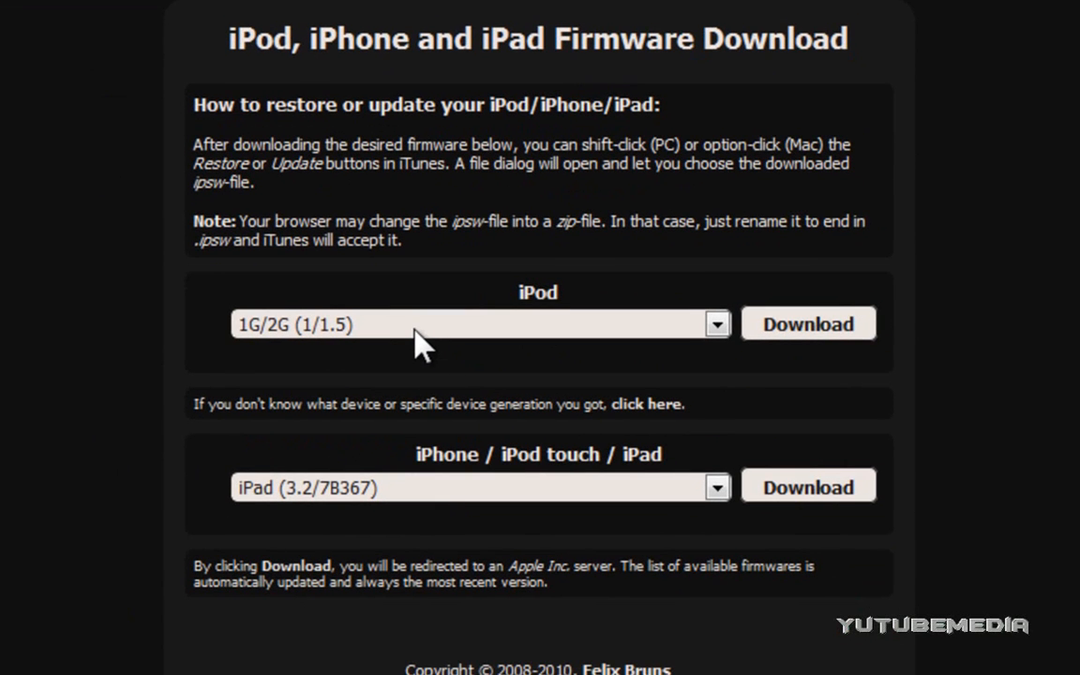
mouse_move(402, 524)
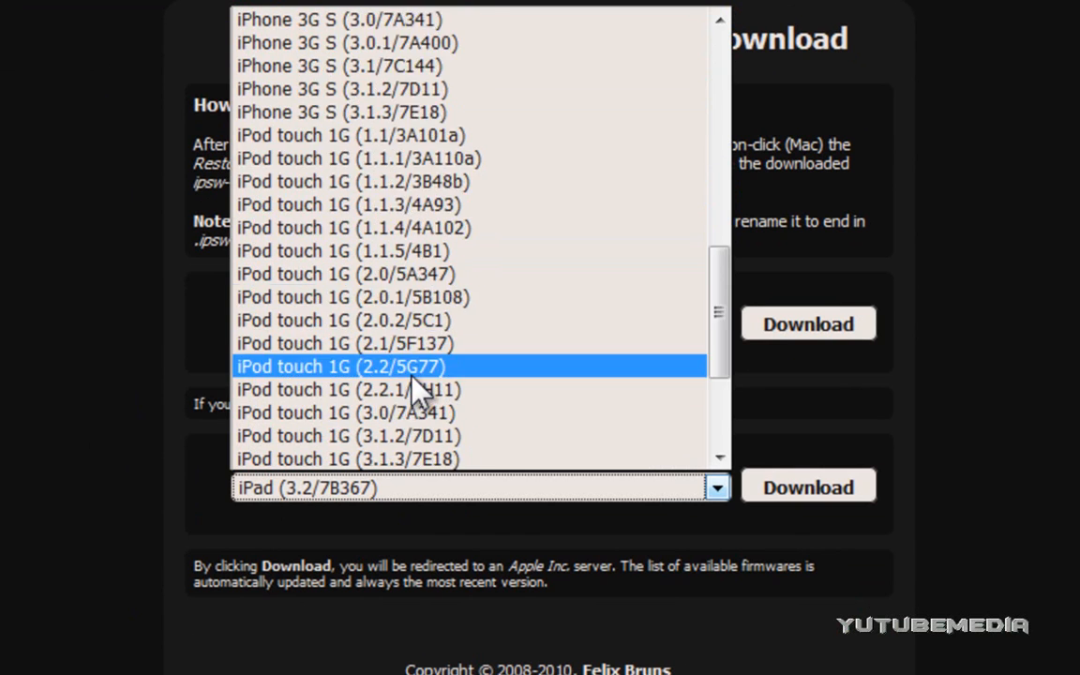
scroll(down, 3)
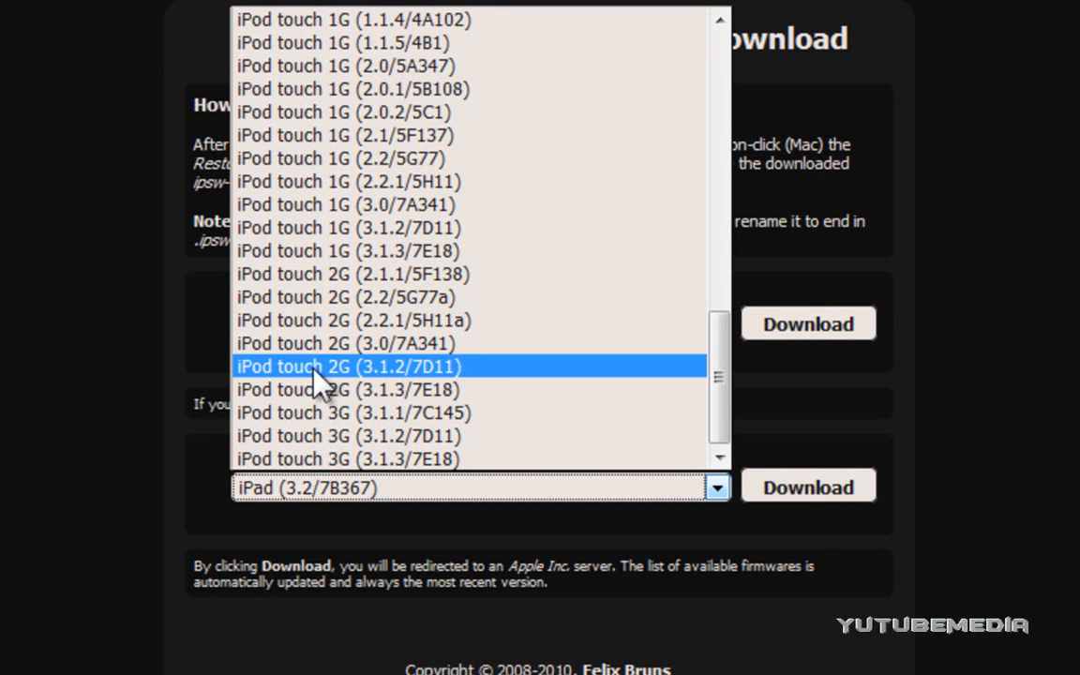
mouse_move(479, 379)
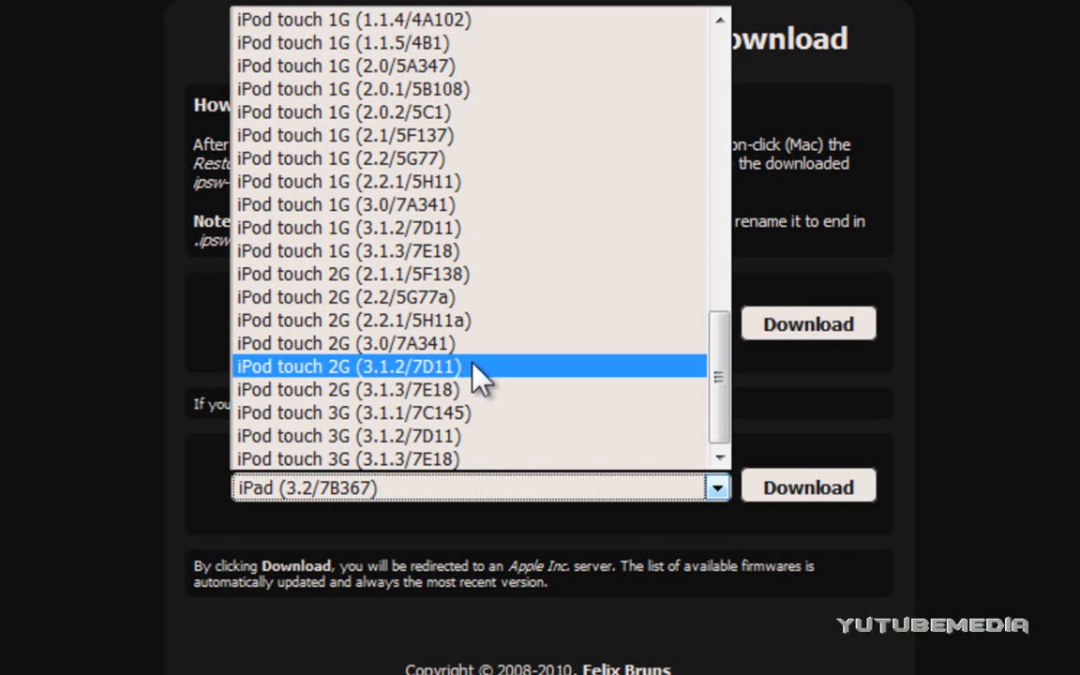
mouse_move(337, 385)
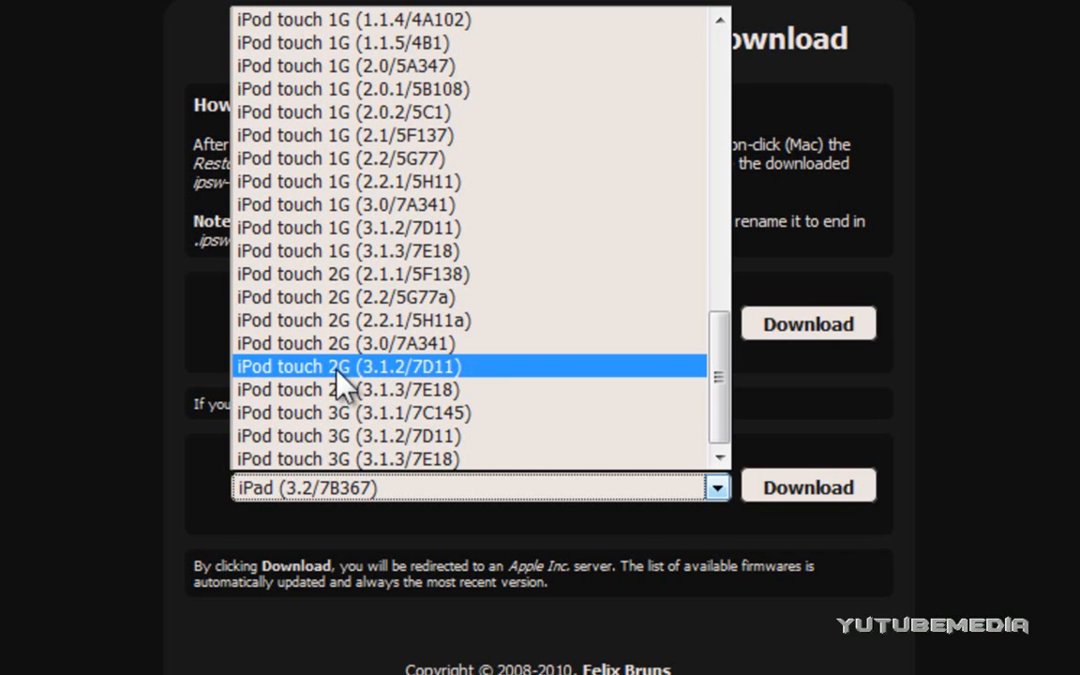
click(341, 365)
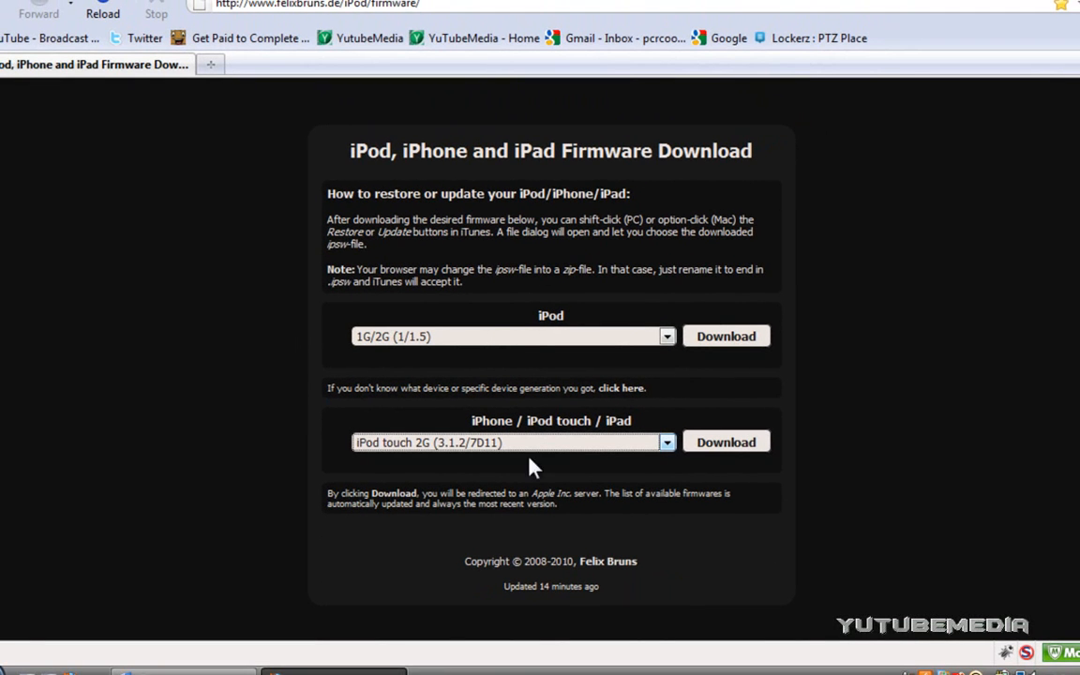
click(726, 443)
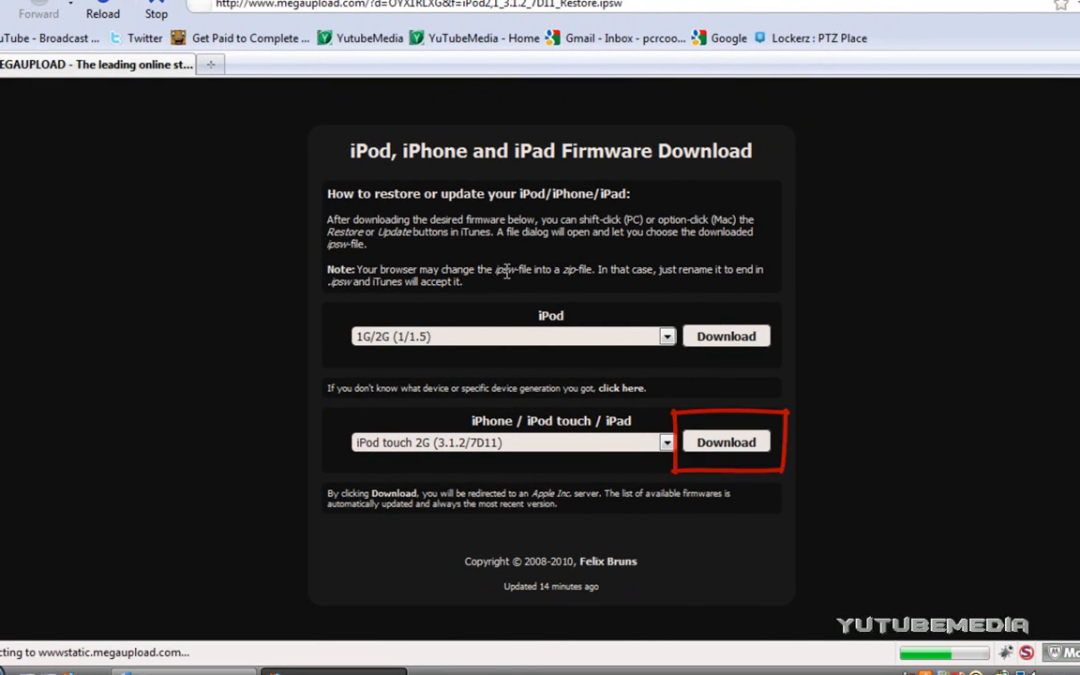
Step: Enter Megaupload verification code 'fzf8' and choose the free download
click(726, 443)
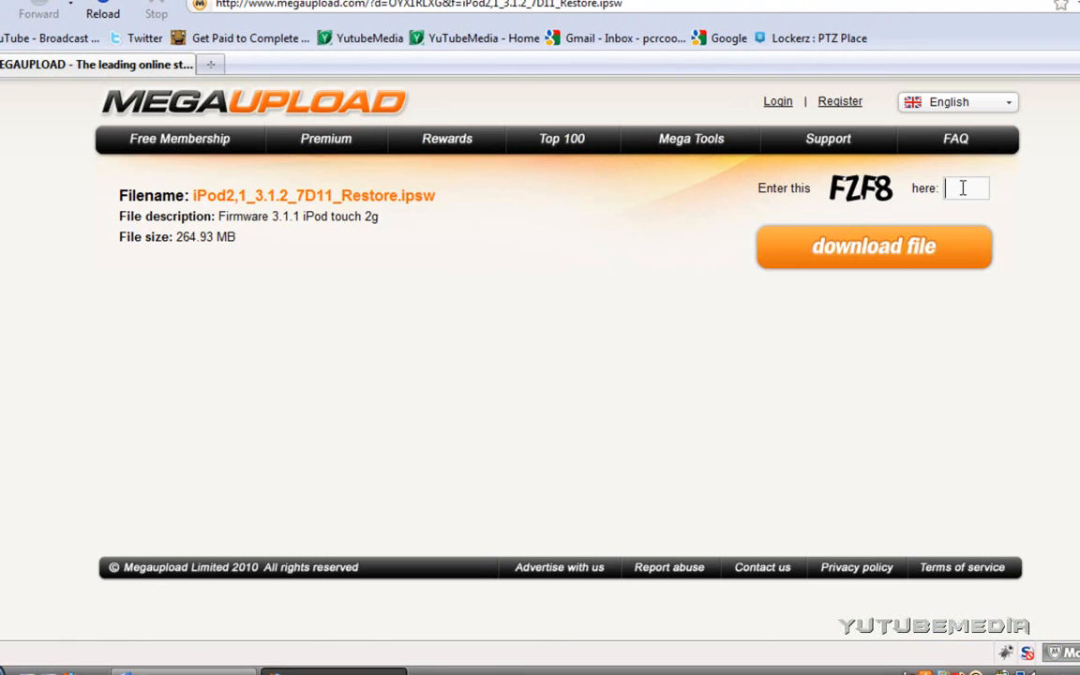
text(fzf8)
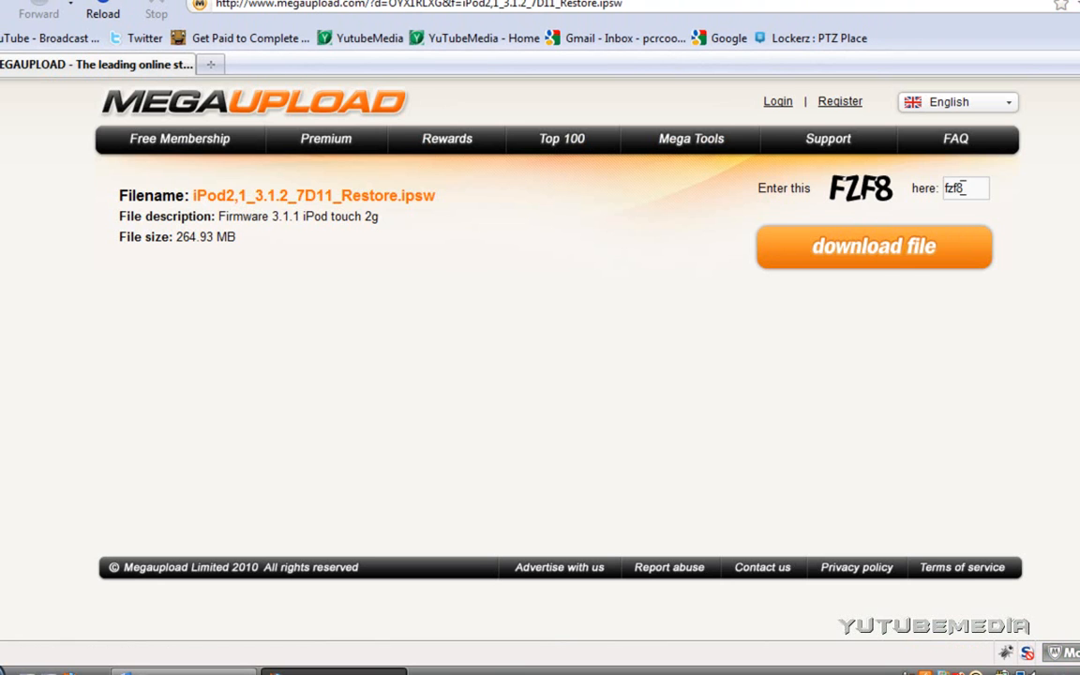
click(874, 248)
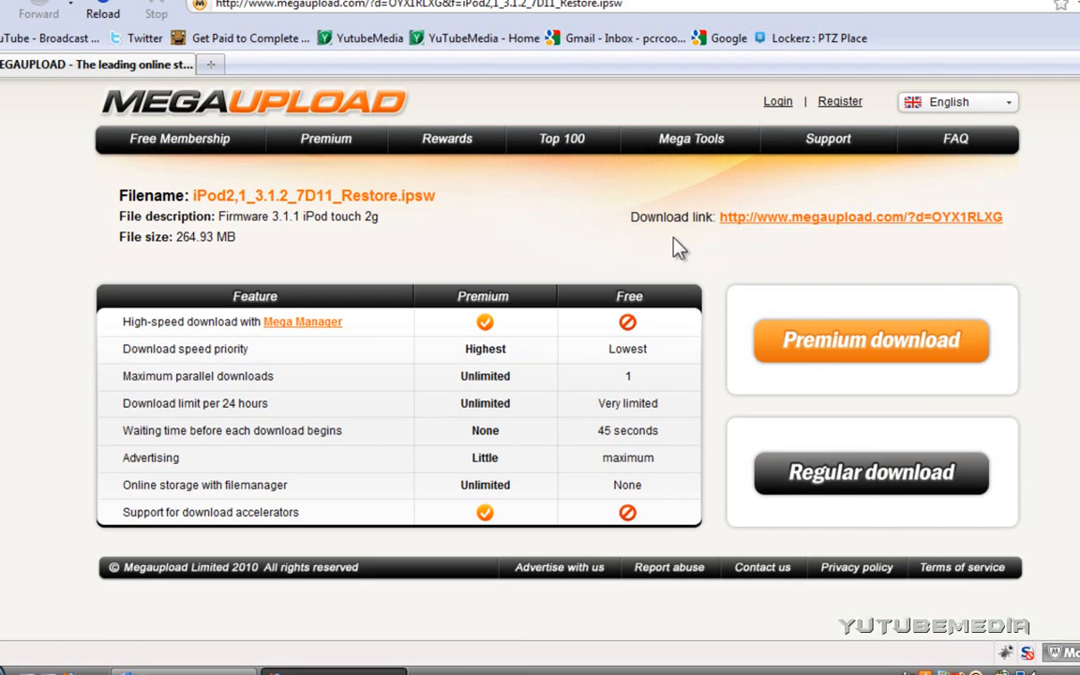
click(870, 473)
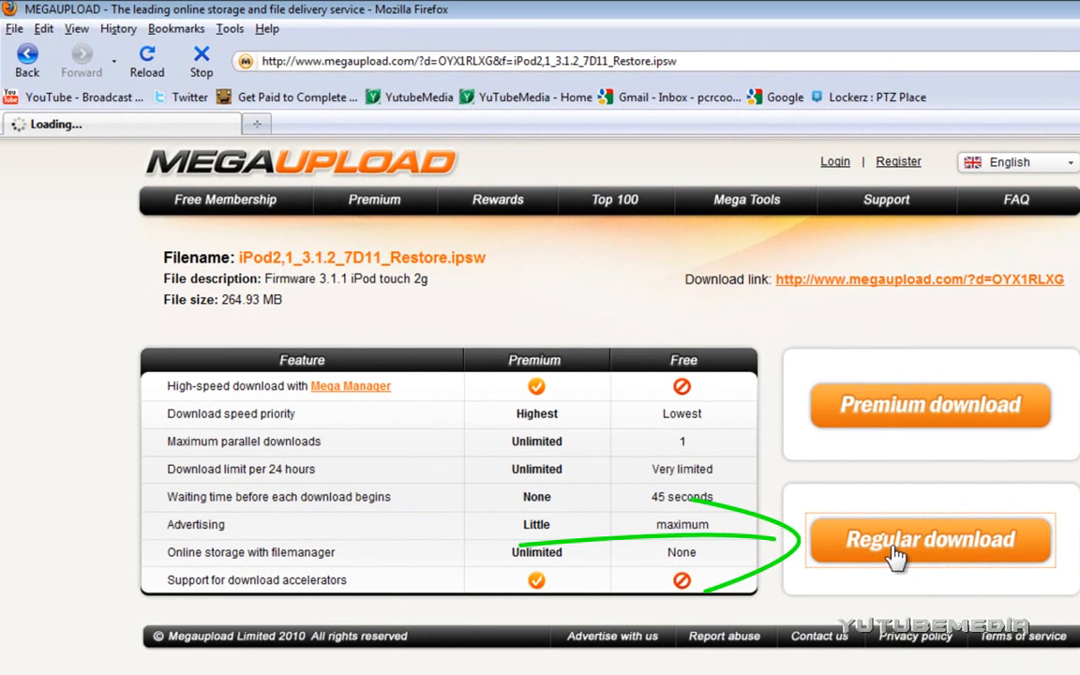
Step: Save iPod2,1_3.1.2_7D11_Restore as an Apple Device Software Update File to the Desktop
click(928, 540)
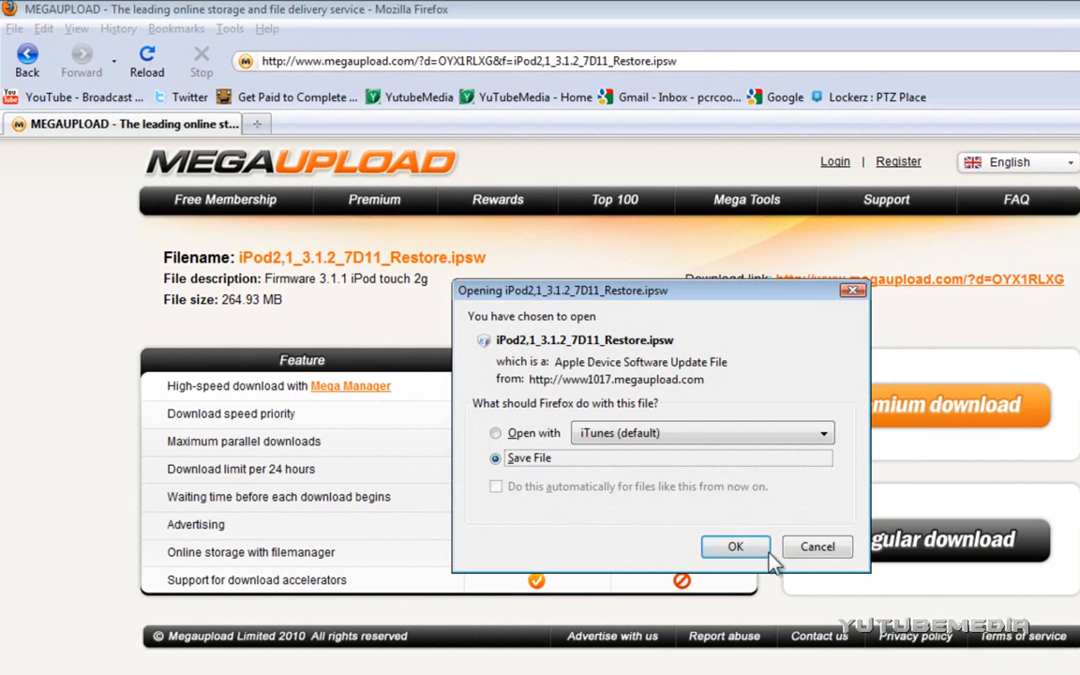
click(735, 548)
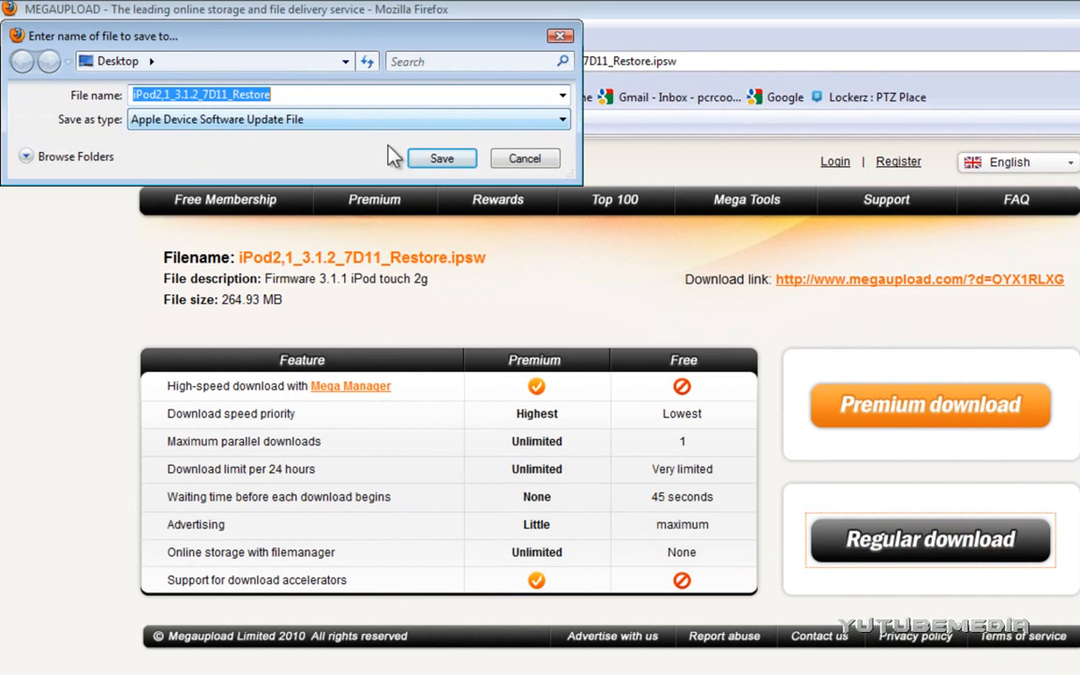
click(443, 157)
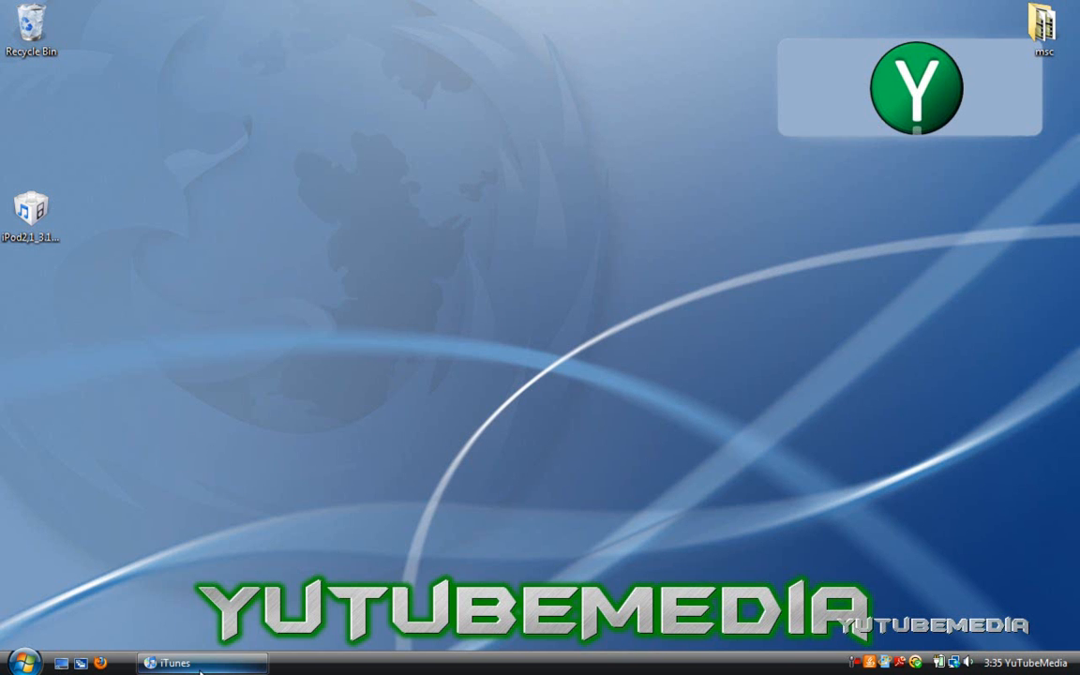
Step: Select the downloaded .ipsw on the Desktop and bring iTunes to the front
drag(30, 206, 157, 229)
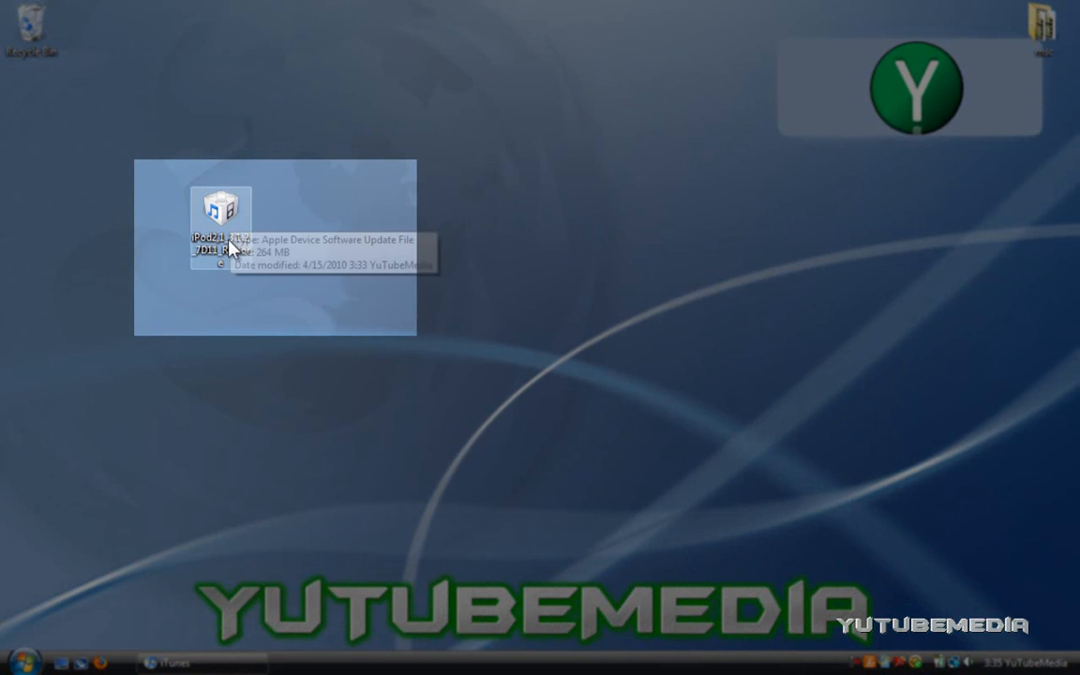
click(175, 664)
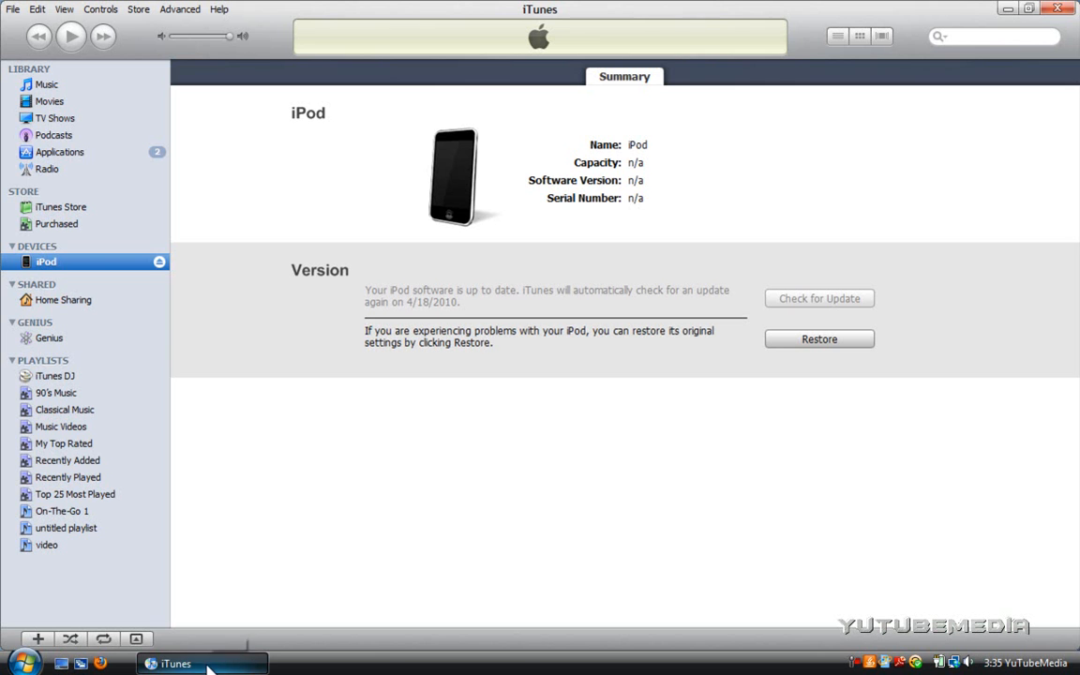
mouse_move(511, 317)
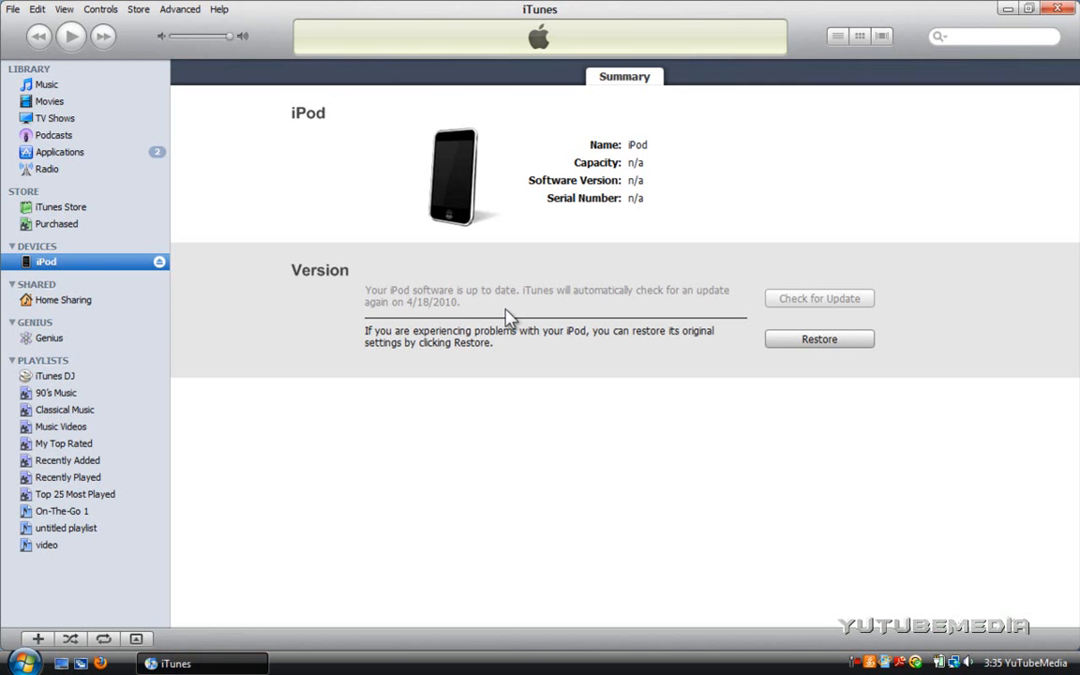
mouse_move(813, 351)
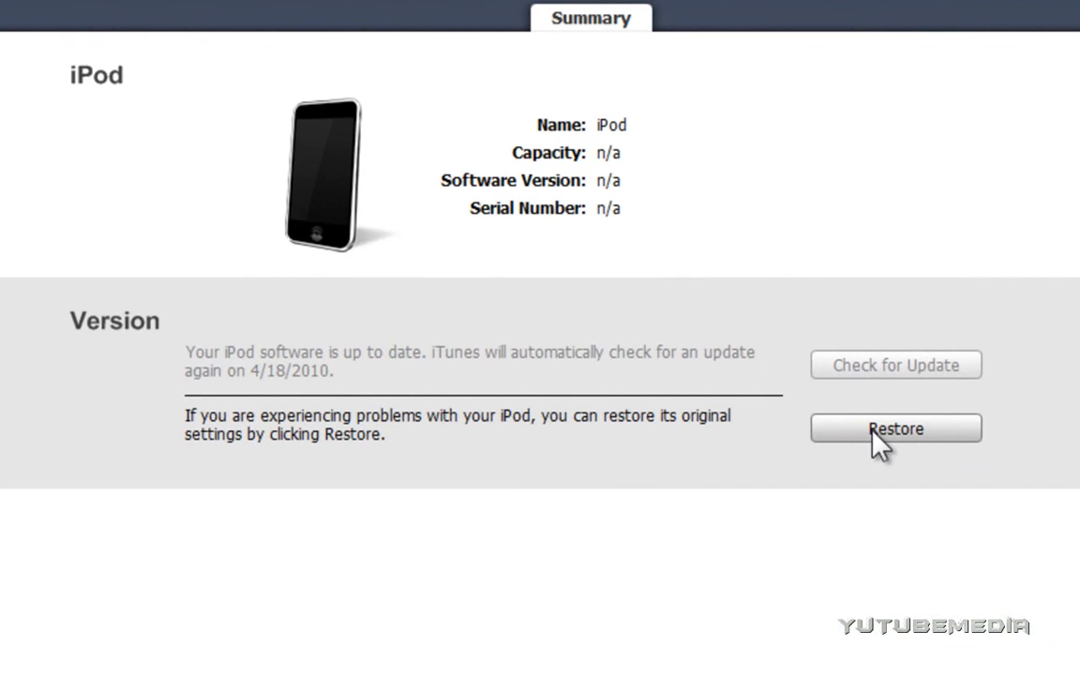
mouse_move(929, 442)
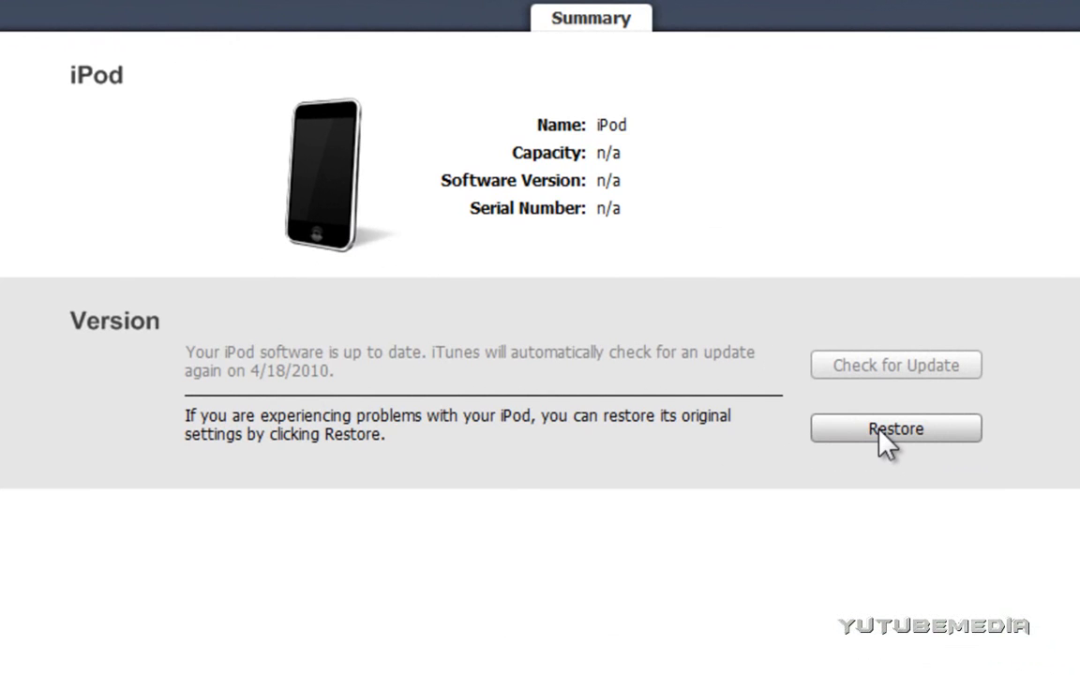
Step: Restore the iPod from iPod2,1_3.1.2_7D11_Restore.ipsw and confirm erasing to 3.1.2
click(895, 427)
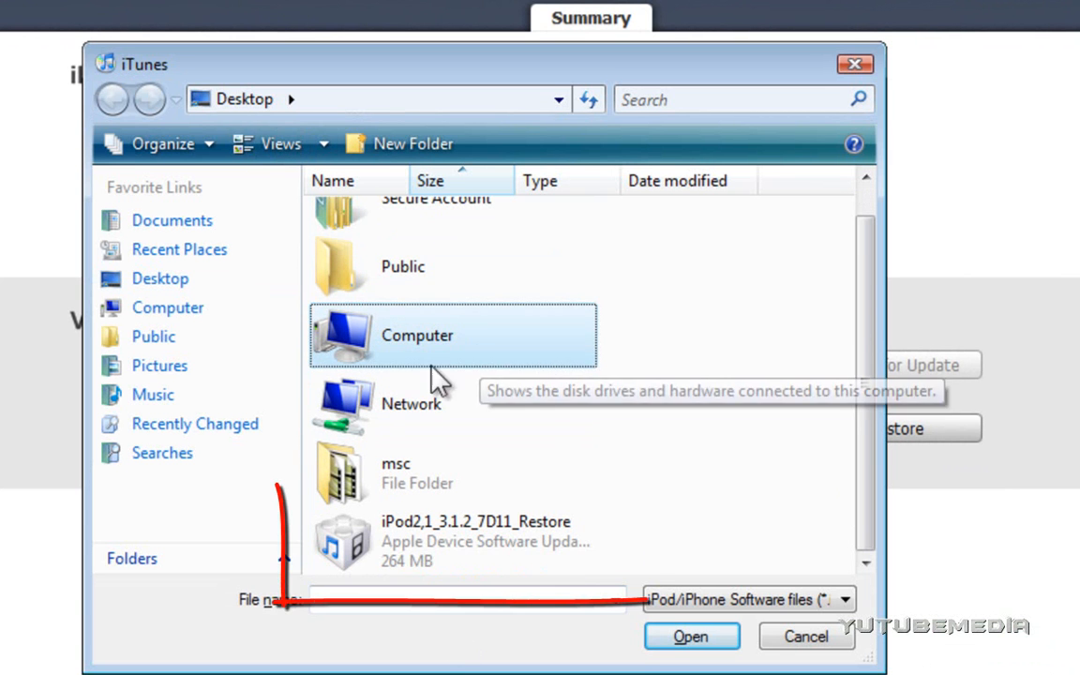
click(469, 540)
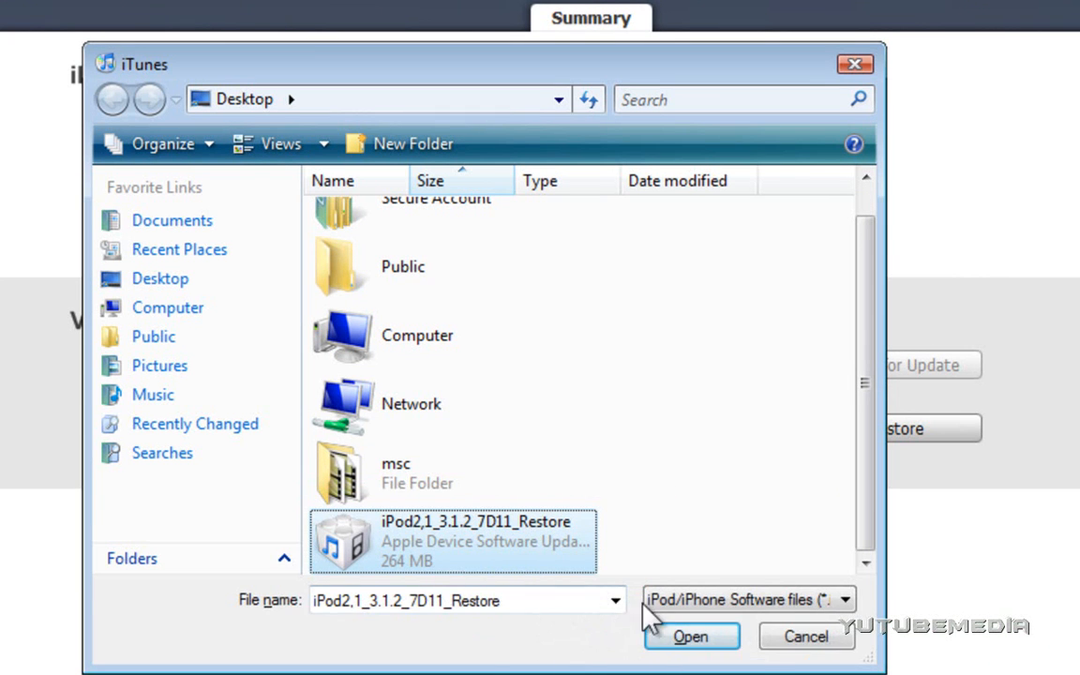
click(690, 637)
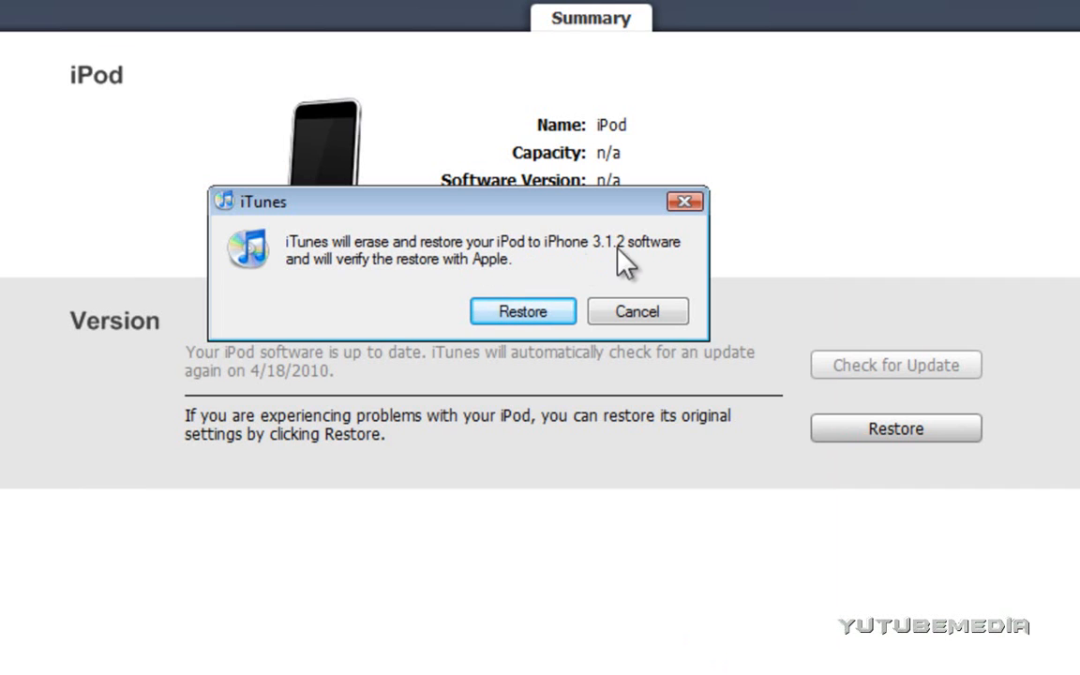
mouse_move(647, 272)
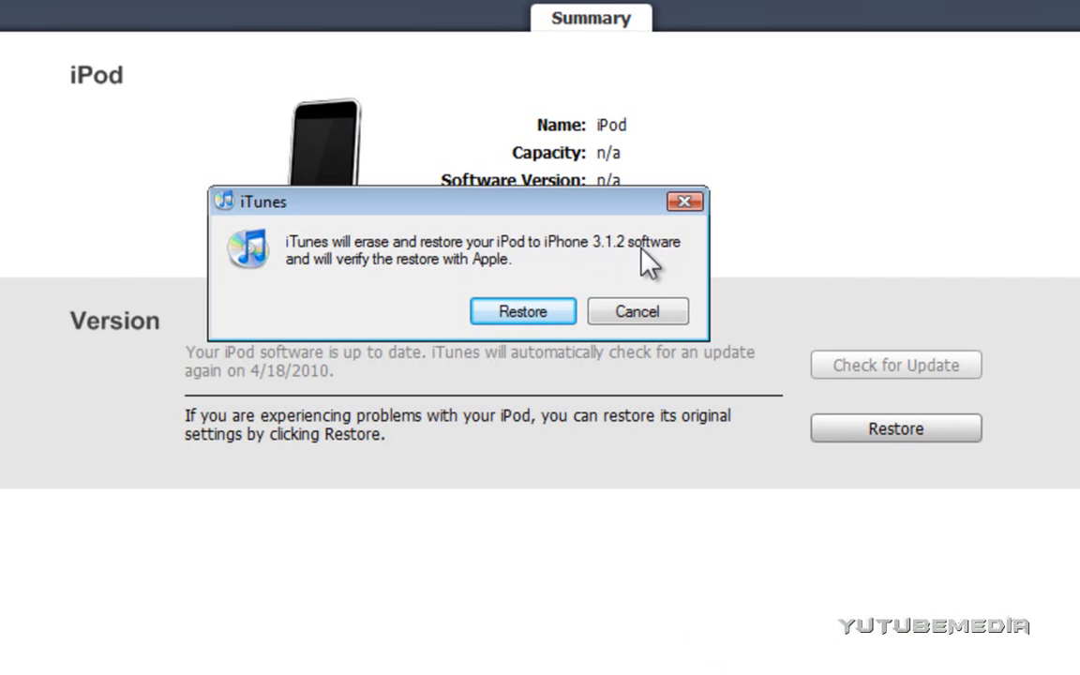
mouse_move(553, 236)
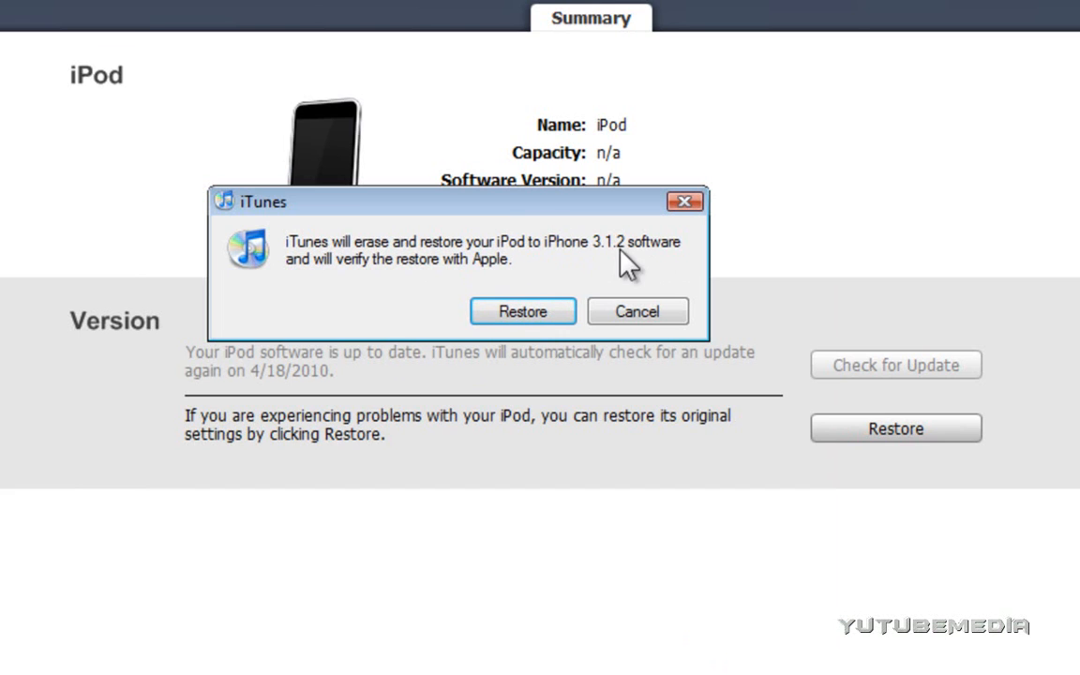
click(521, 311)
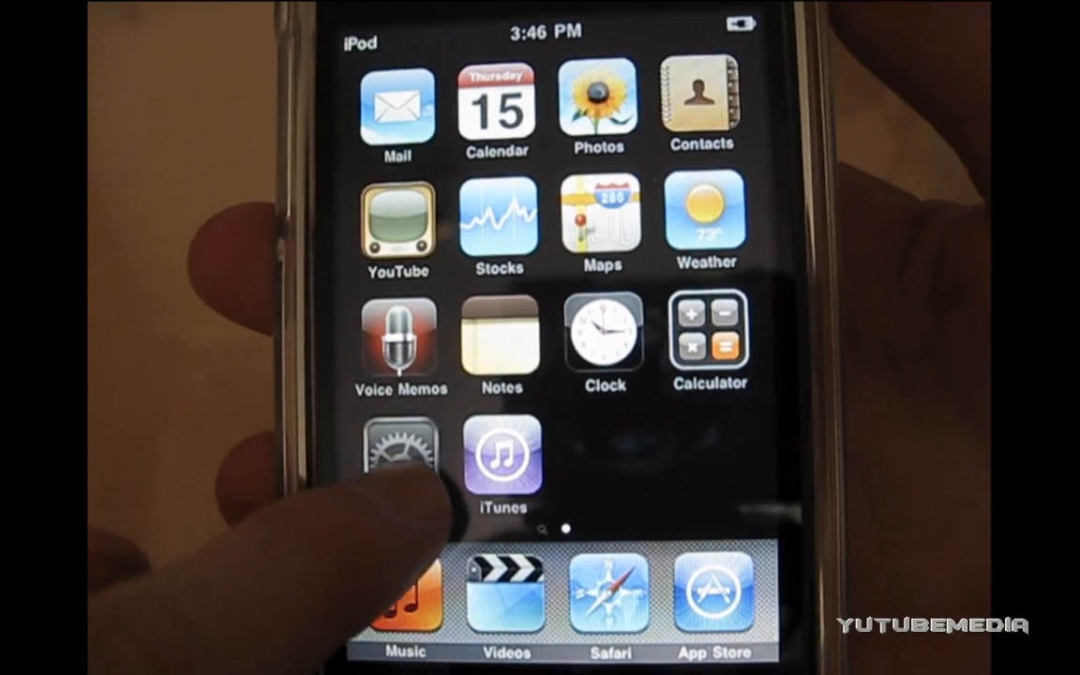
Step: Navigate Settings > General > About to read version 3.1.2 (7D11)
click(401, 446)
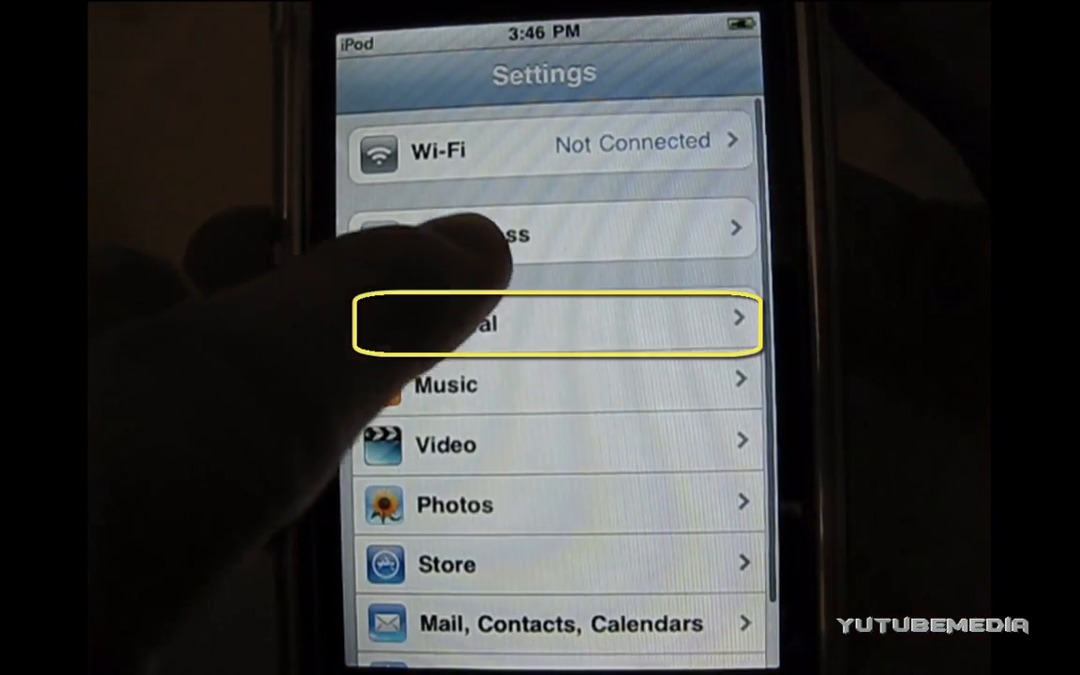
click(559, 323)
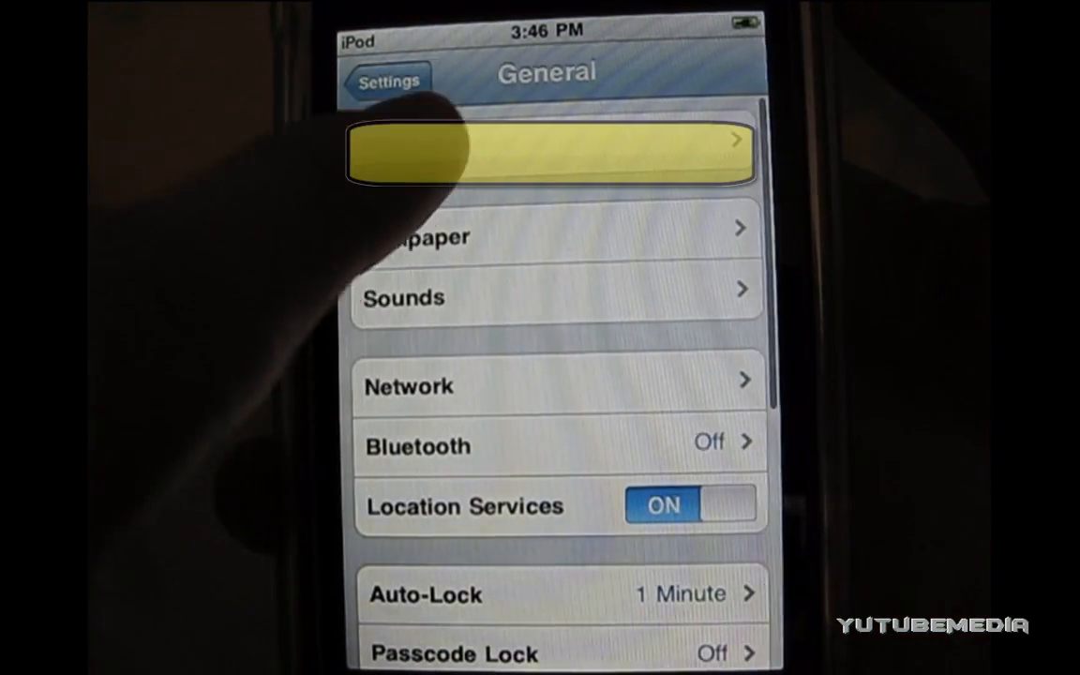
click(547, 150)
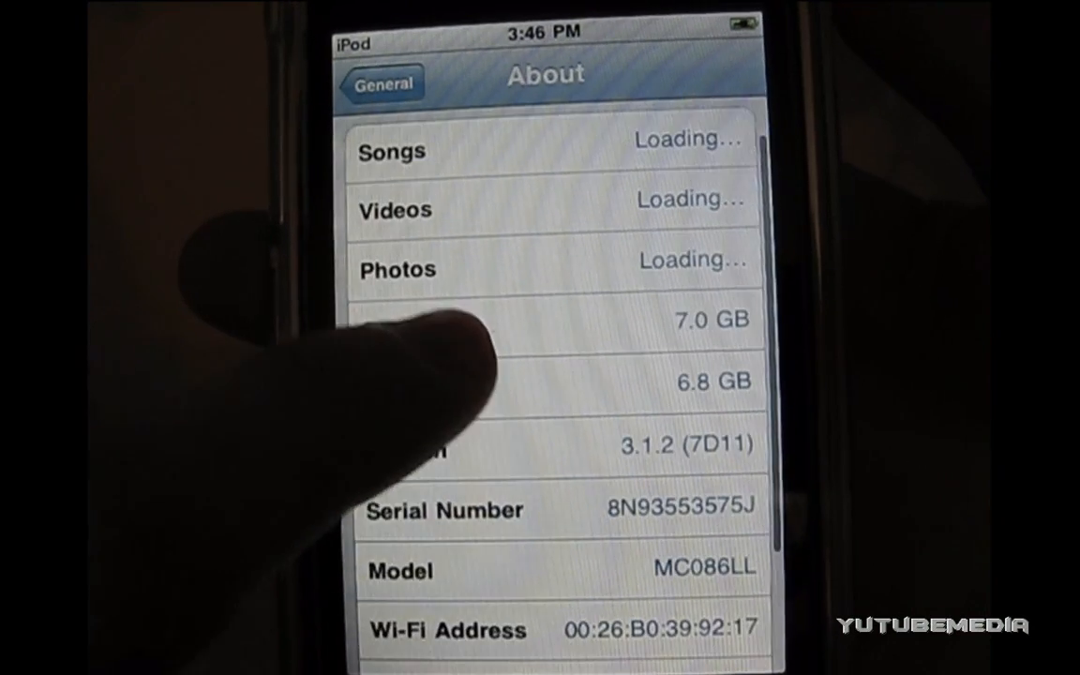